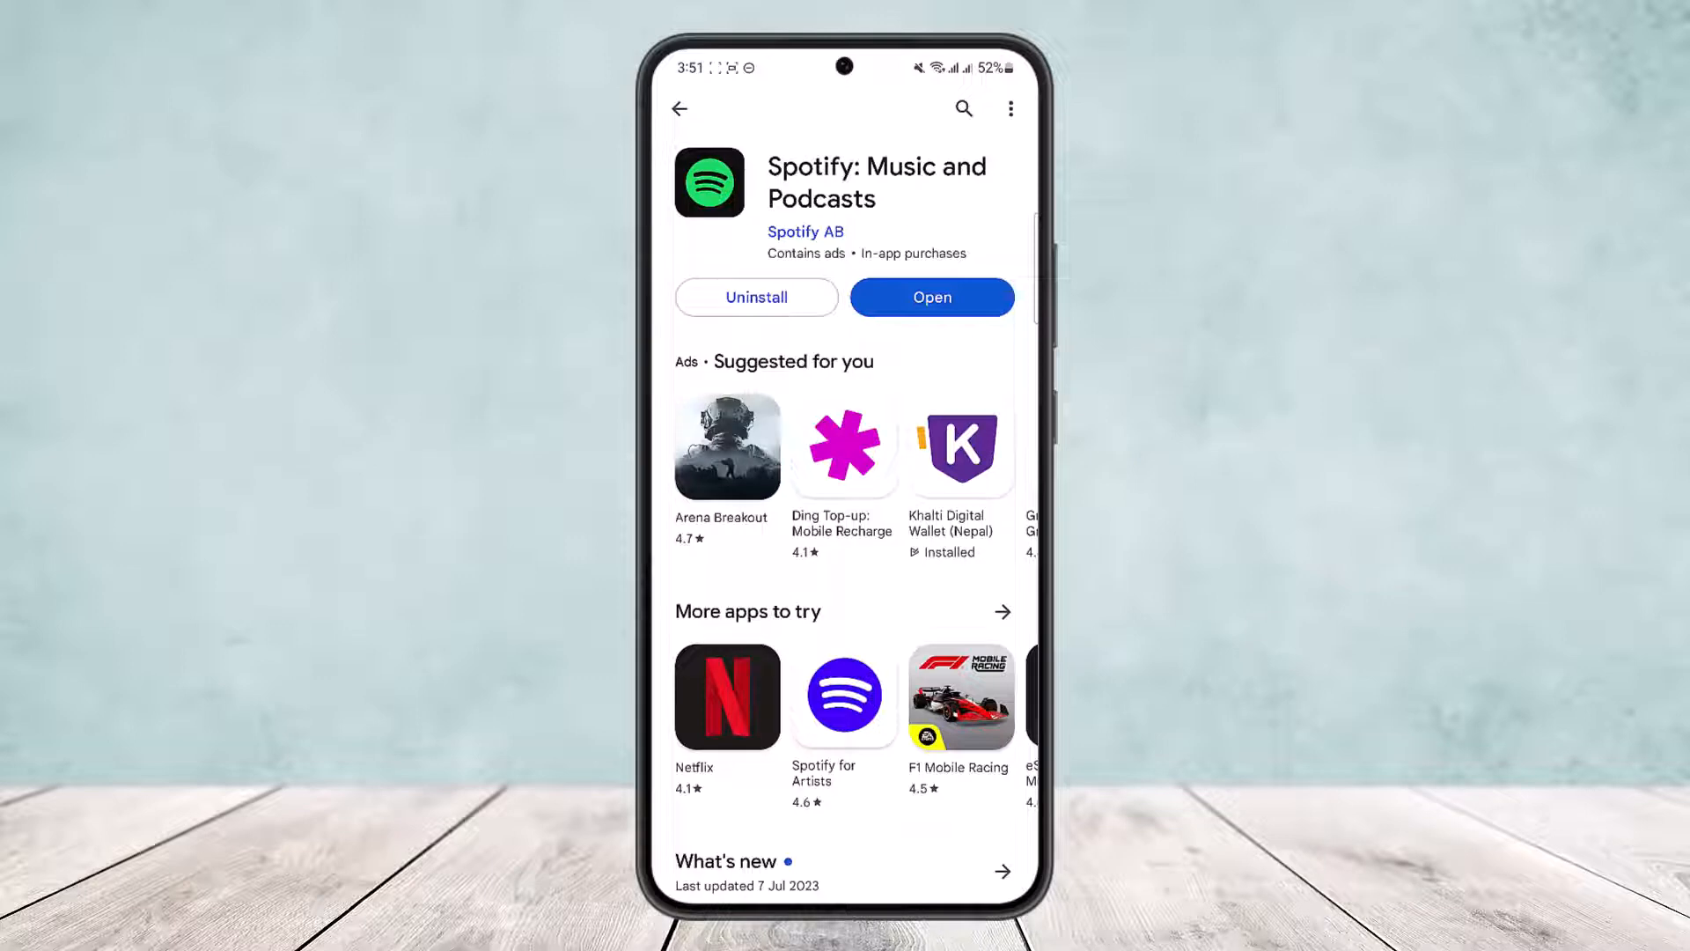
Step: Launch Spotify from its Play Store listing to reach the Good afternoon home feed
click(933, 297)
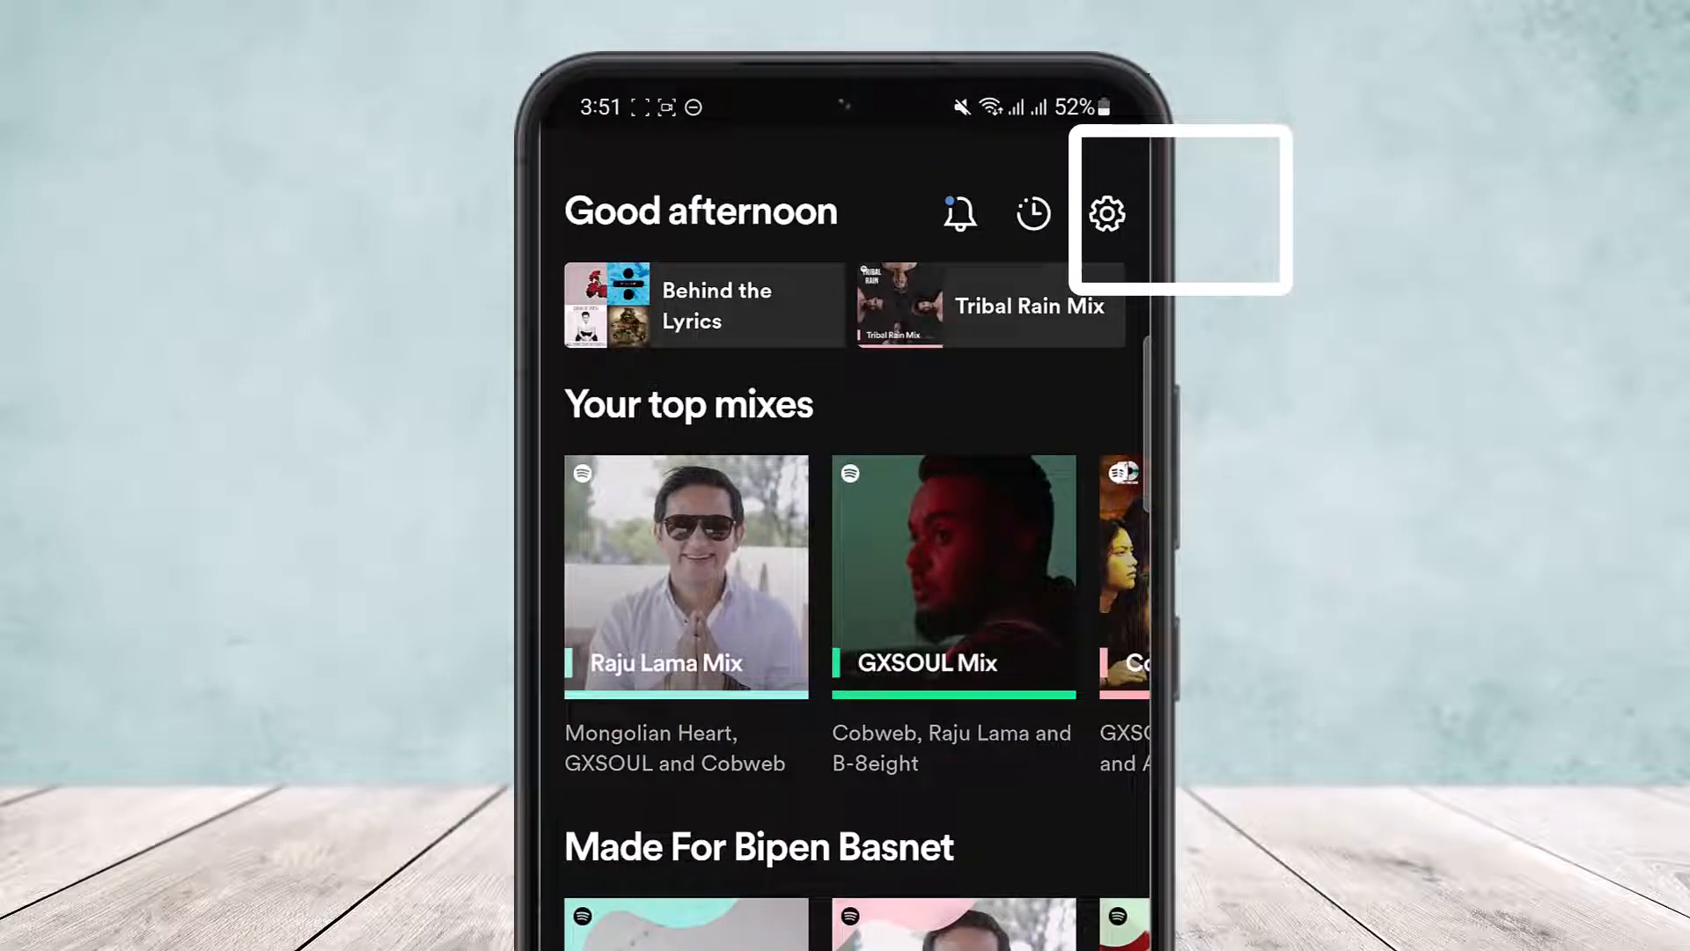
Step: Go into Settings from the home gear icon and scroll down to the Other section with Log out
click(1105, 213)
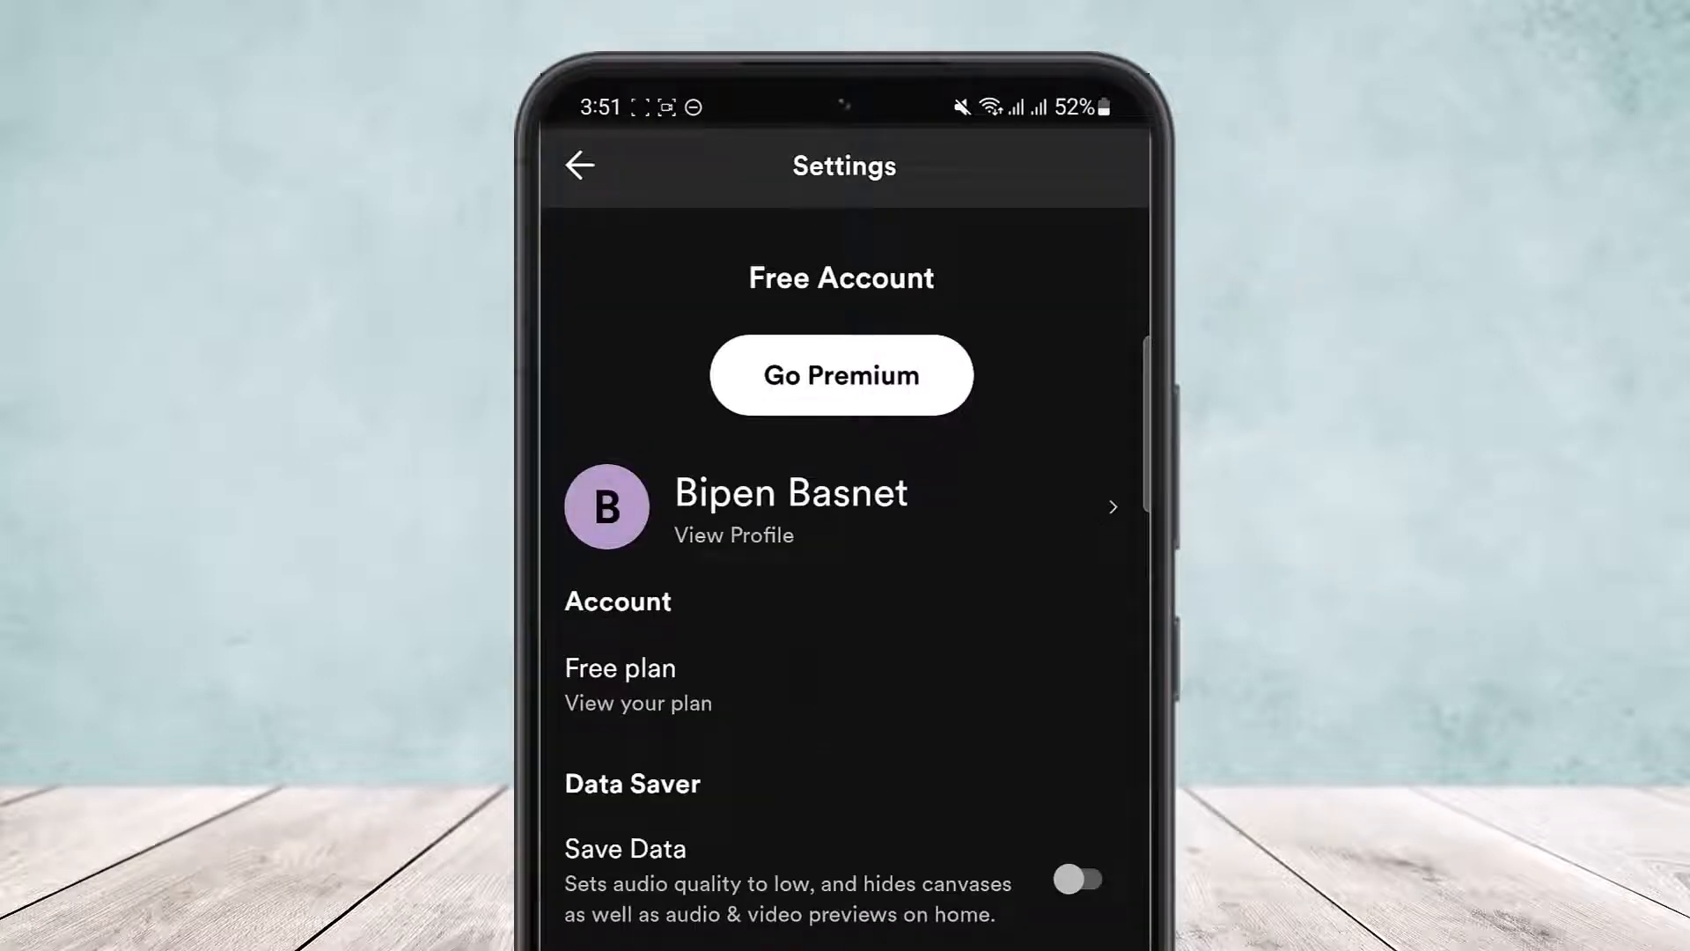
scroll(down, 3)
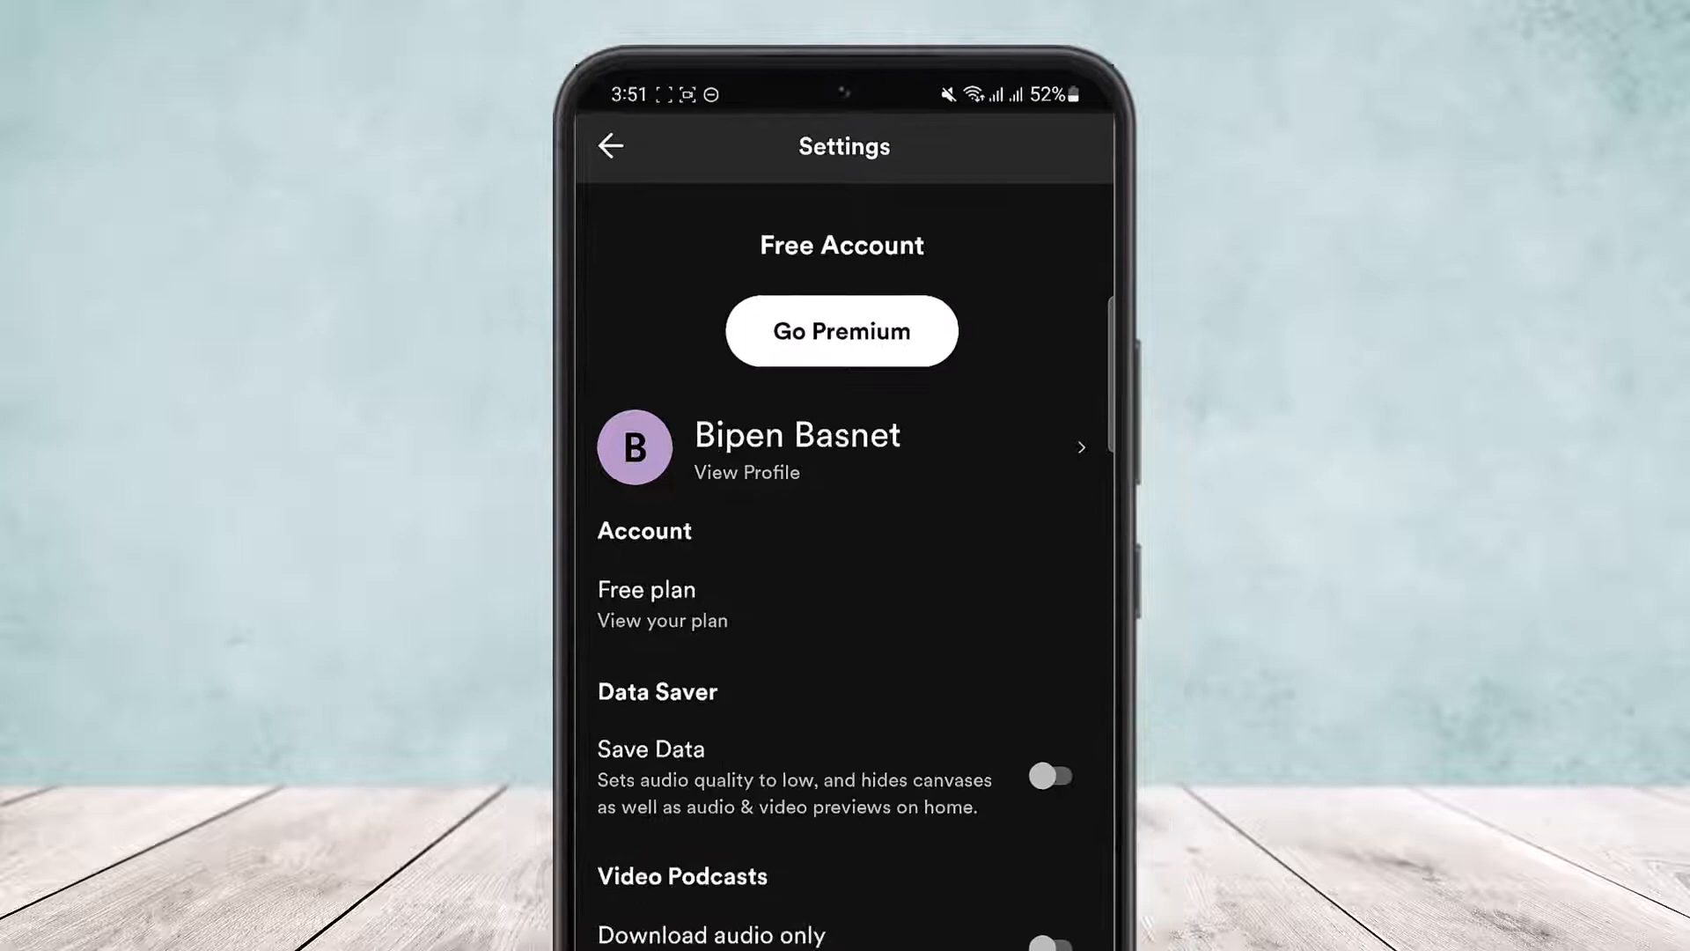
scroll(down, 3)
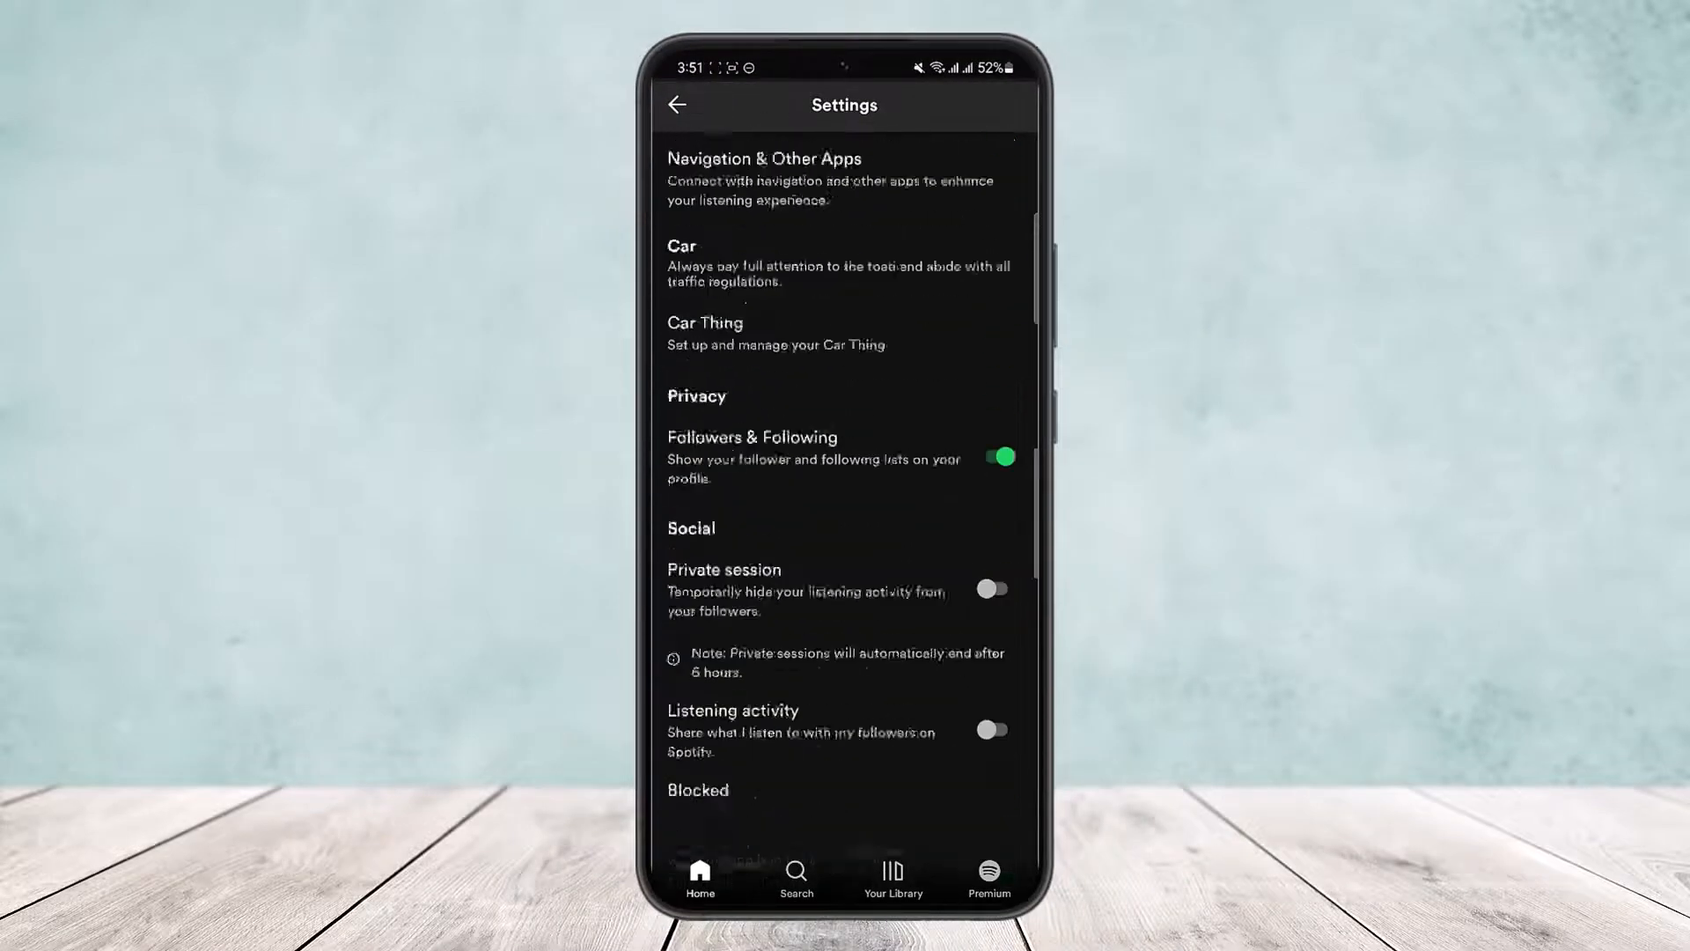
scroll(down, 3)
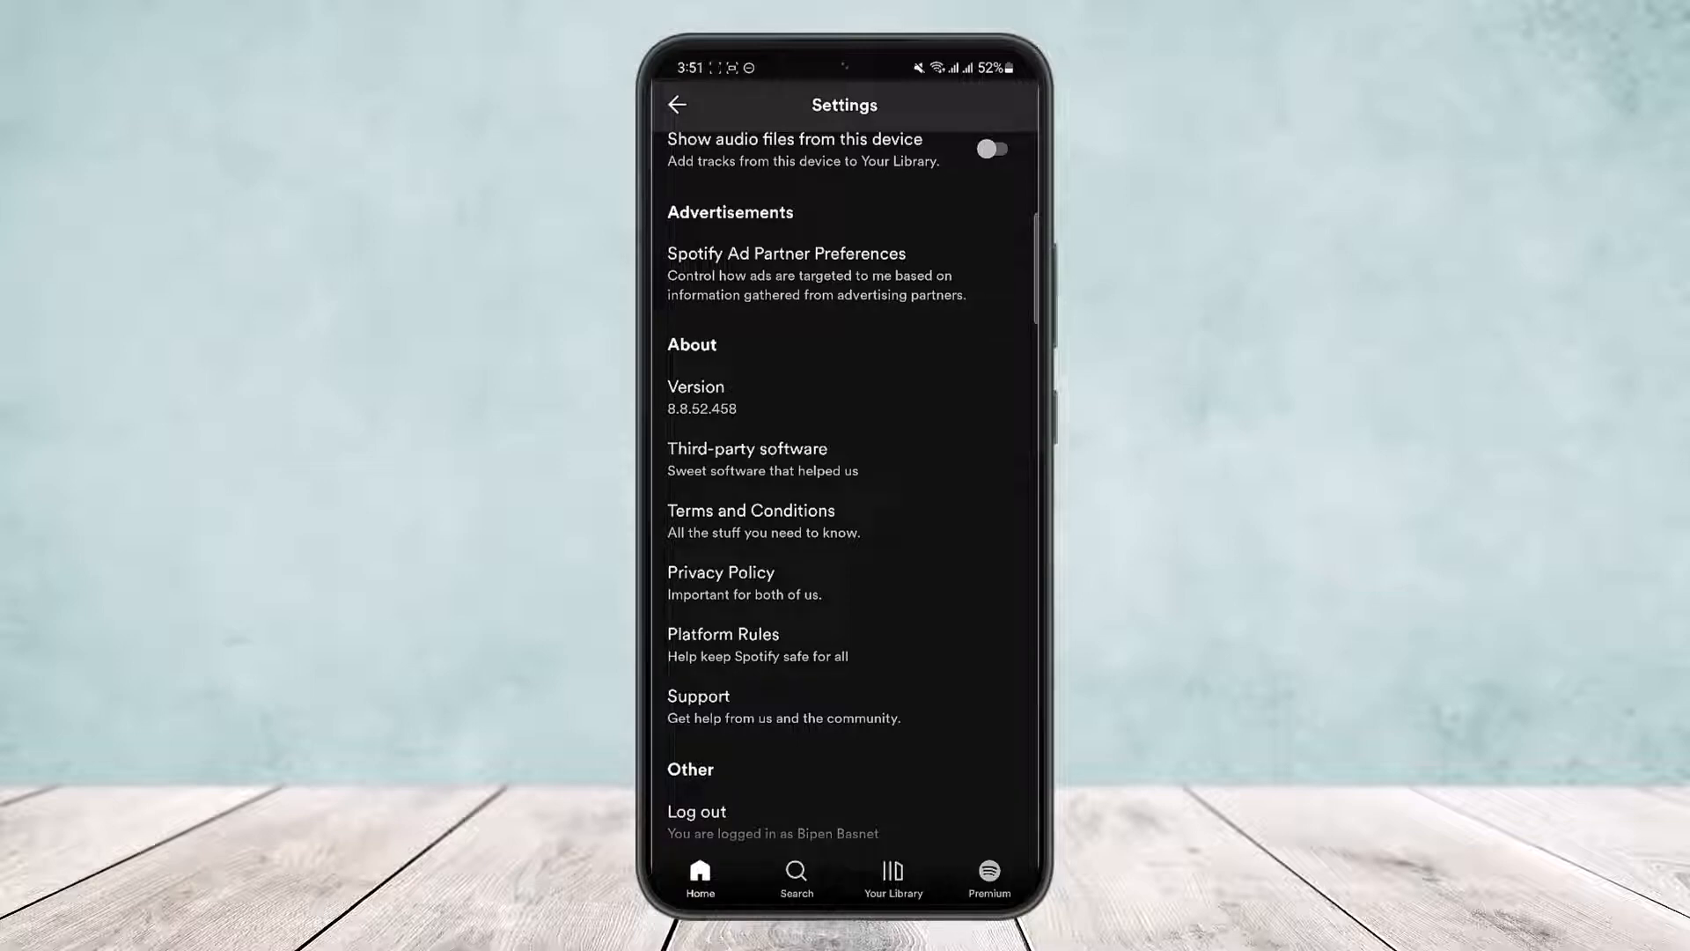
Step: Log out of the current account, bringing up the Google account chooser for signing back in
click(697, 810)
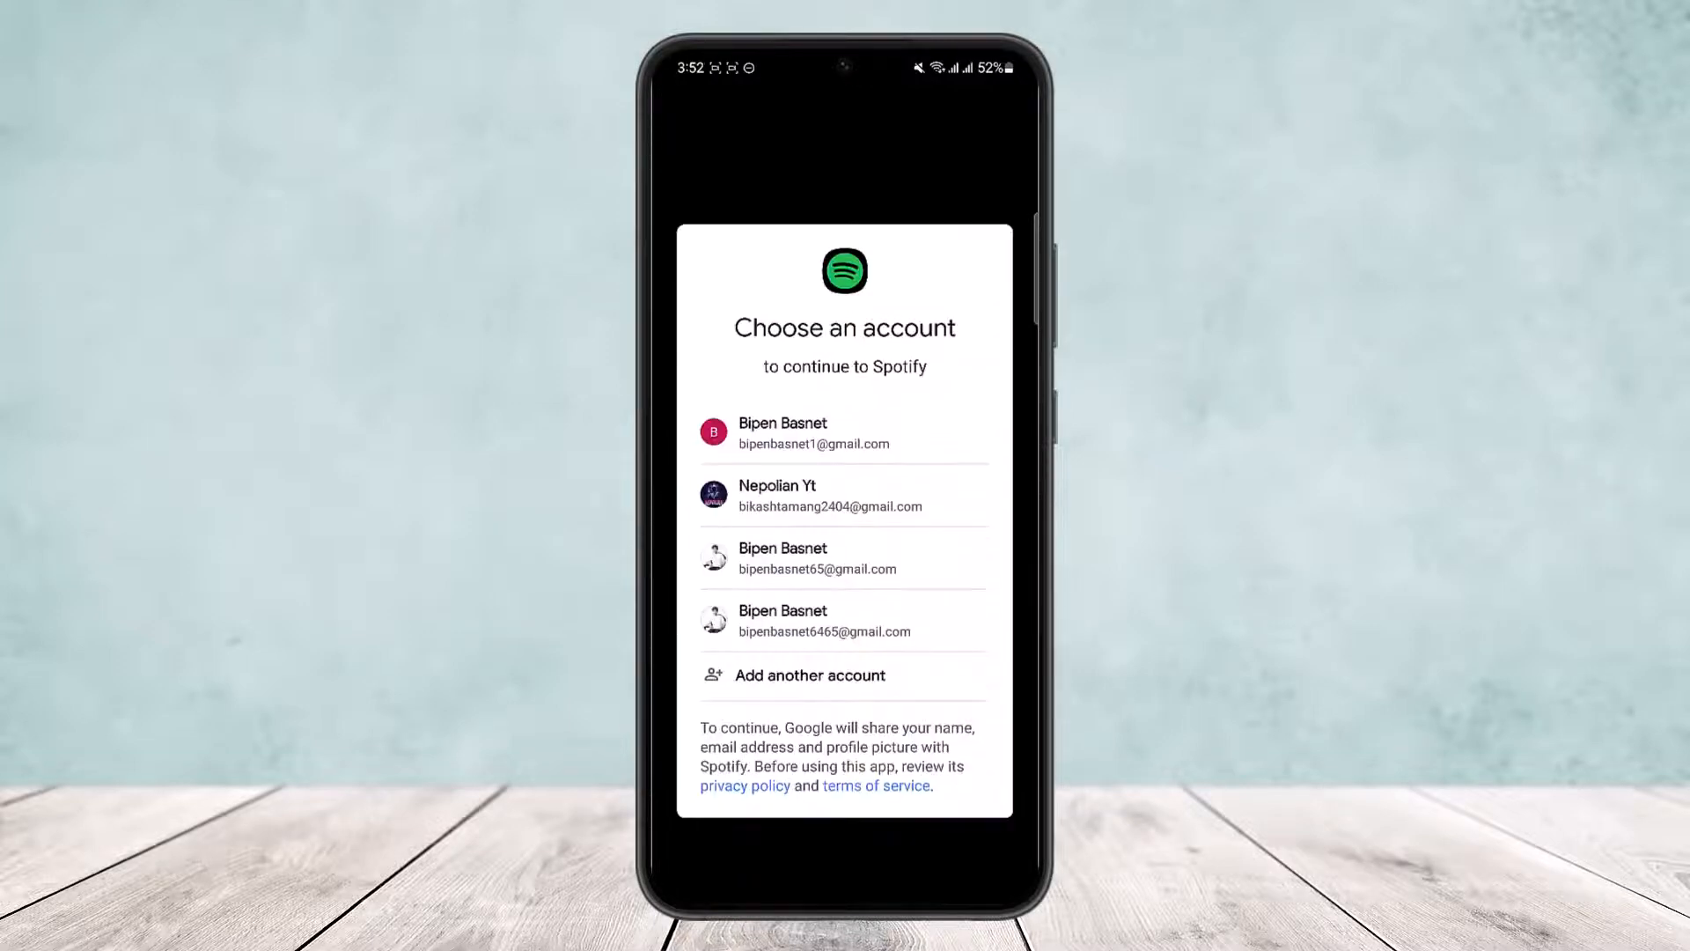
Step: Sign back in with the listed Google account and scroll the Settings screen down to Devices
click(812, 434)
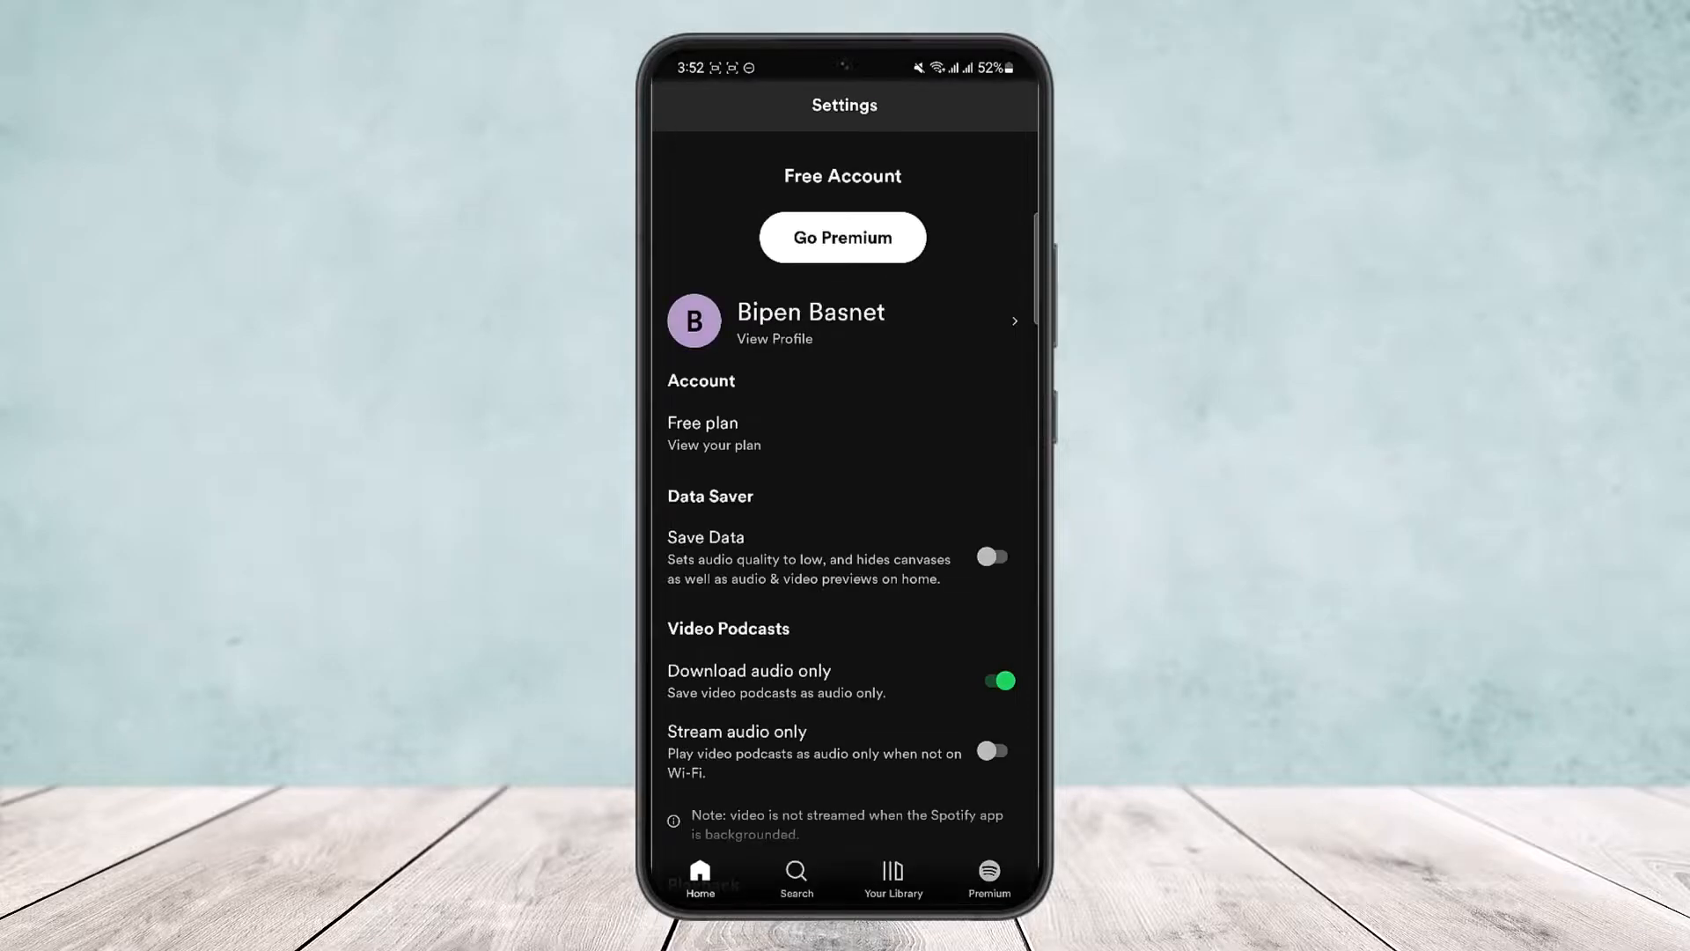
scroll(down, 3)
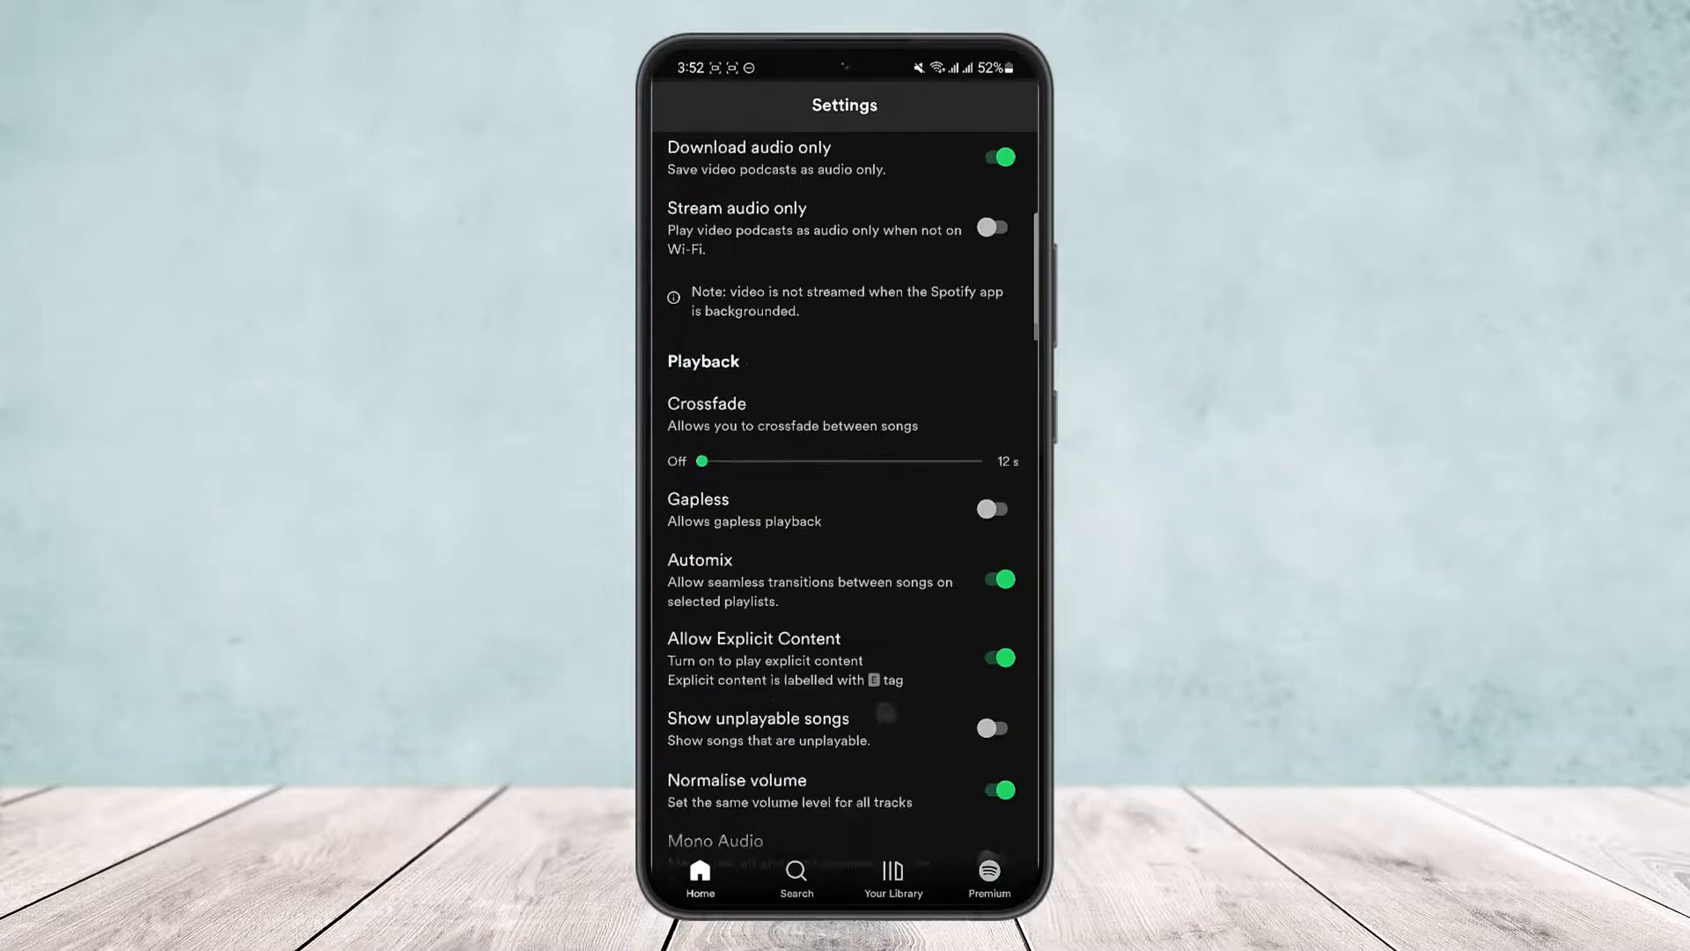
scroll(down, 3)
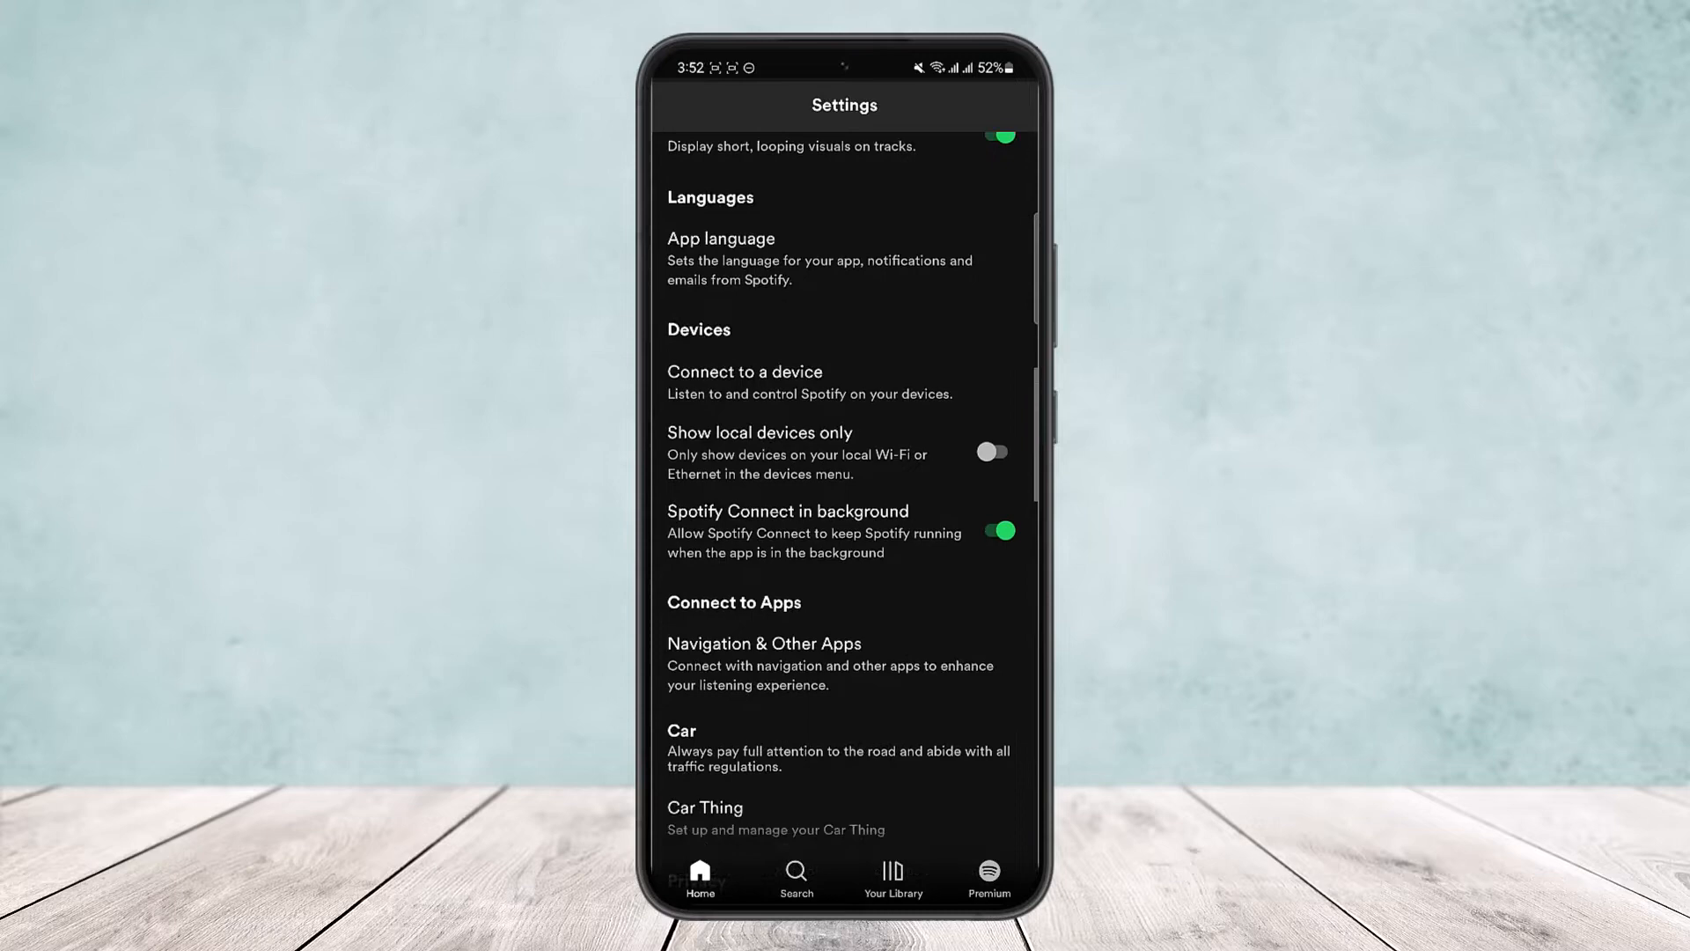